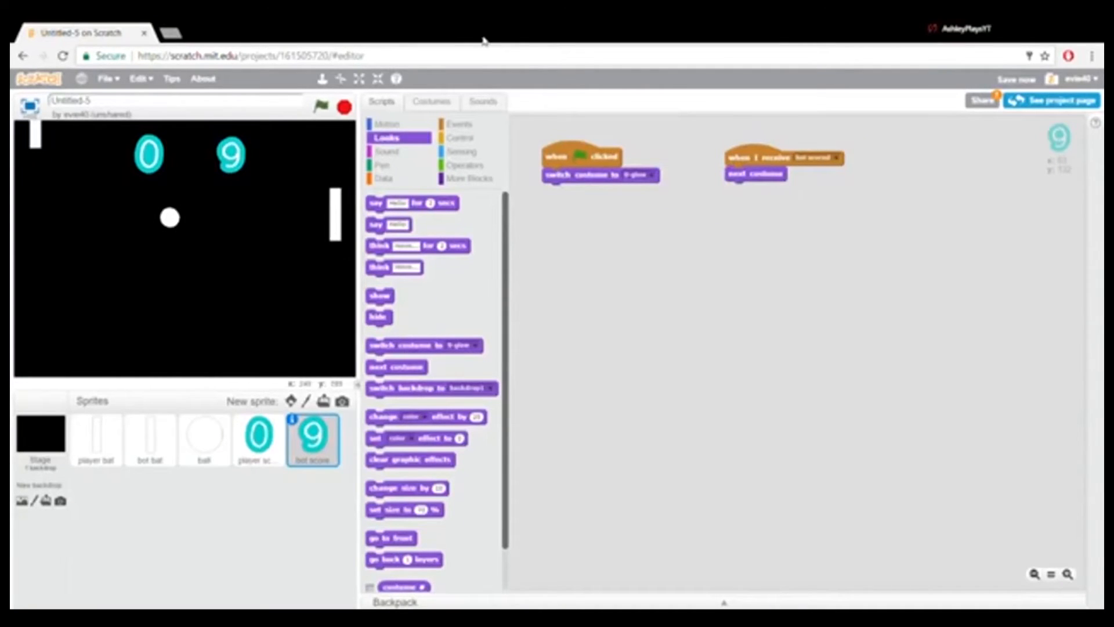
# Run the Unity Pong game until the console reports 'Left player wins!!'
pyautogui.click(321, 107)
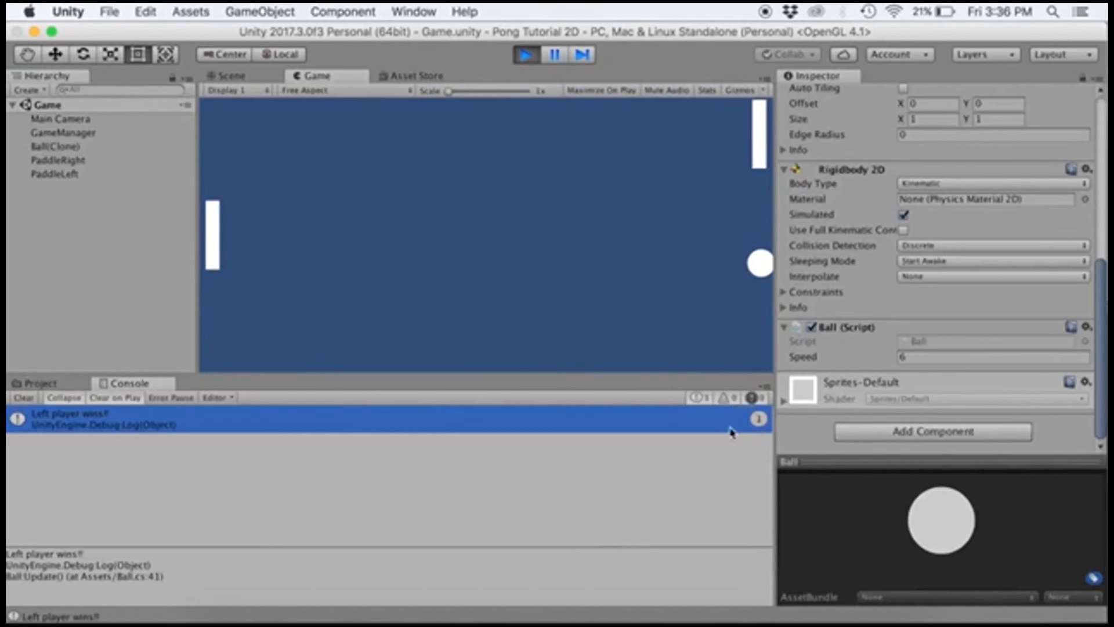
pyautogui.moveTo(590, 98)
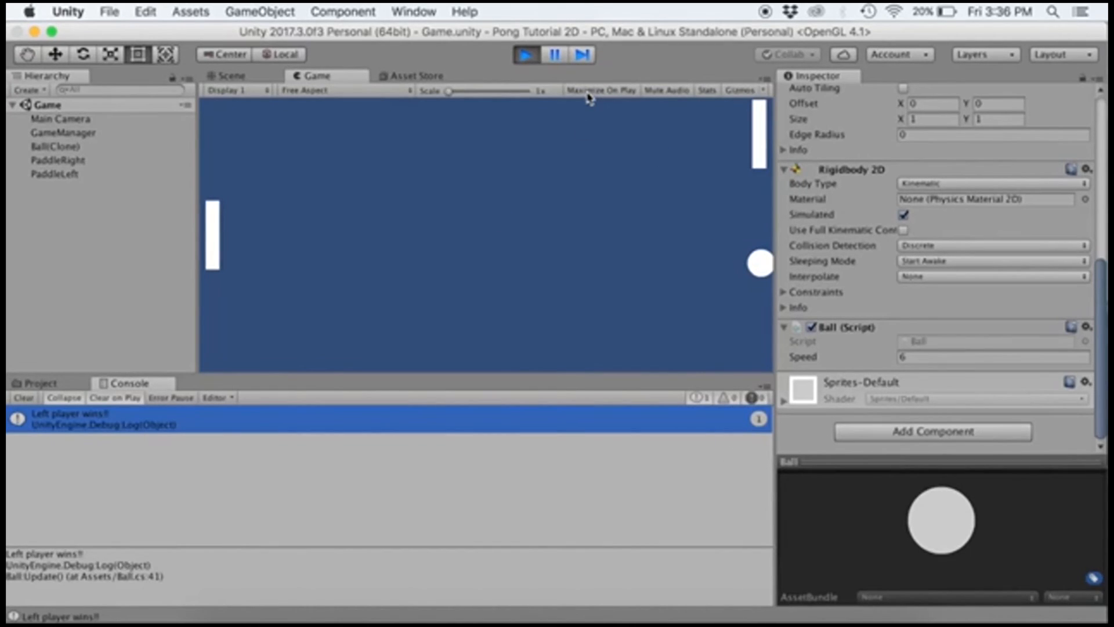